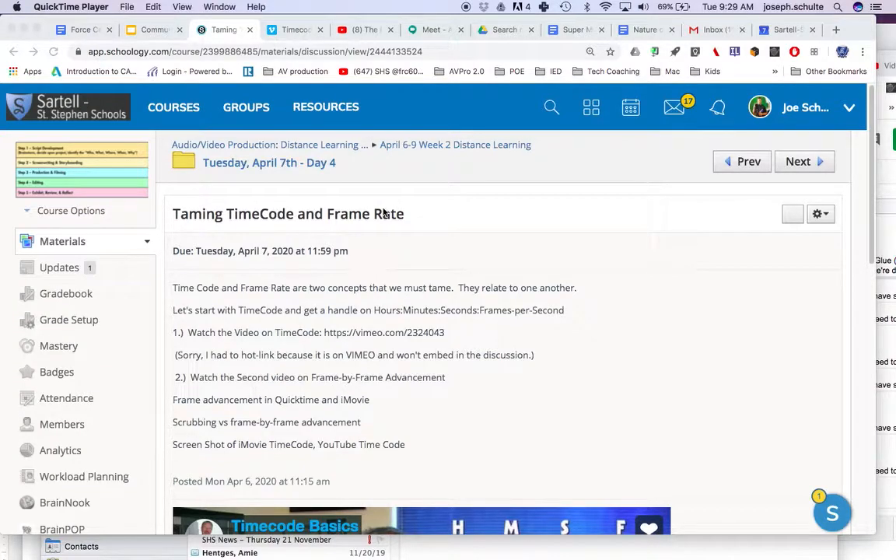
{"action": "mouse_move", "coordinate": [455, 333]}
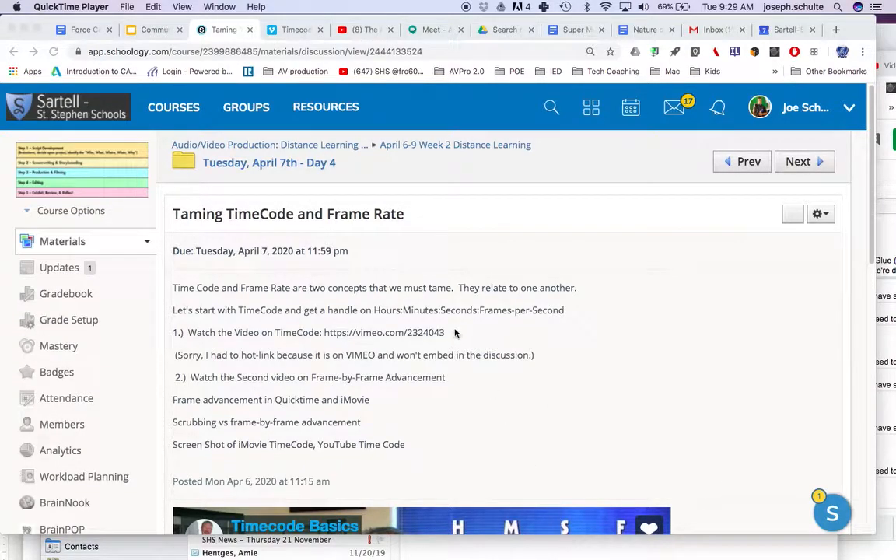
{"action": "mouse_move", "coordinate": [468, 401]}
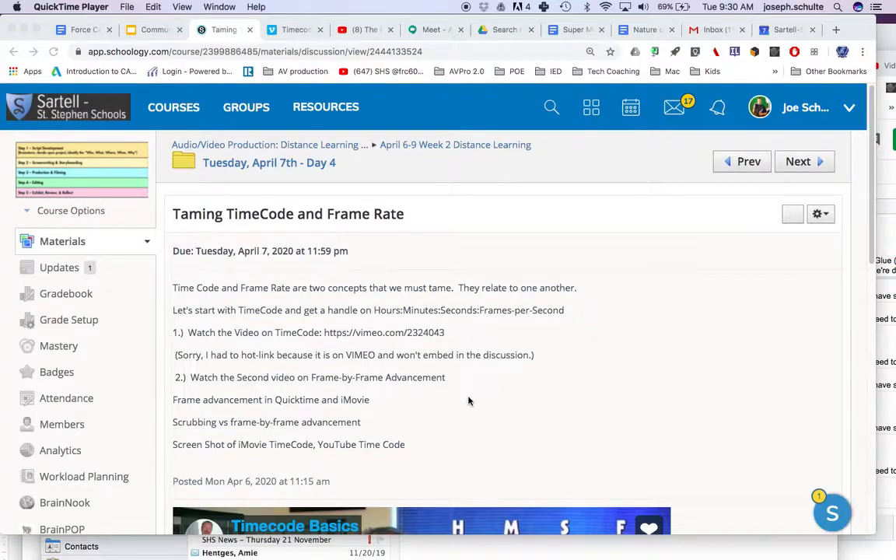
{"action": "mouse_move", "coordinate": [472, 398]}
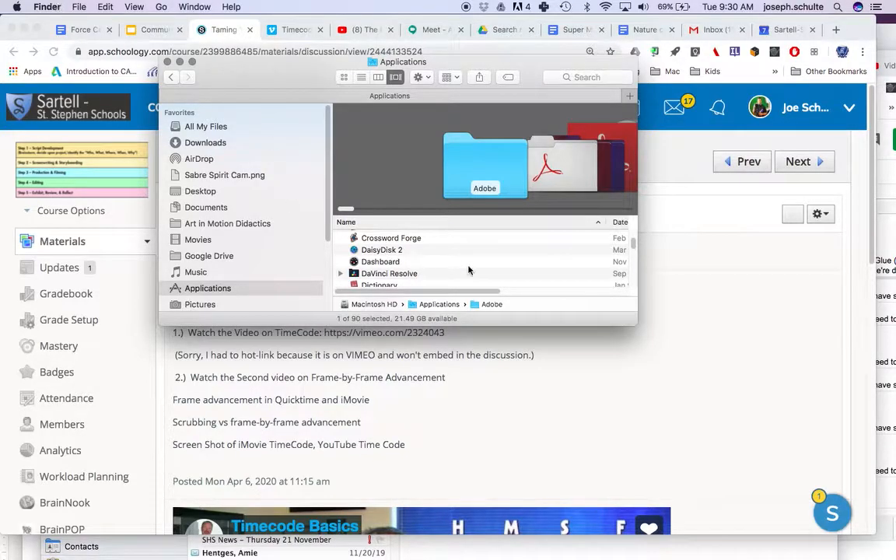
- Enlarge the Finder Applications window and scroll down through the installed apps
{"action": "left_click_drag", "start_coordinate": [638, 327], "coordinate": [818, 446]}
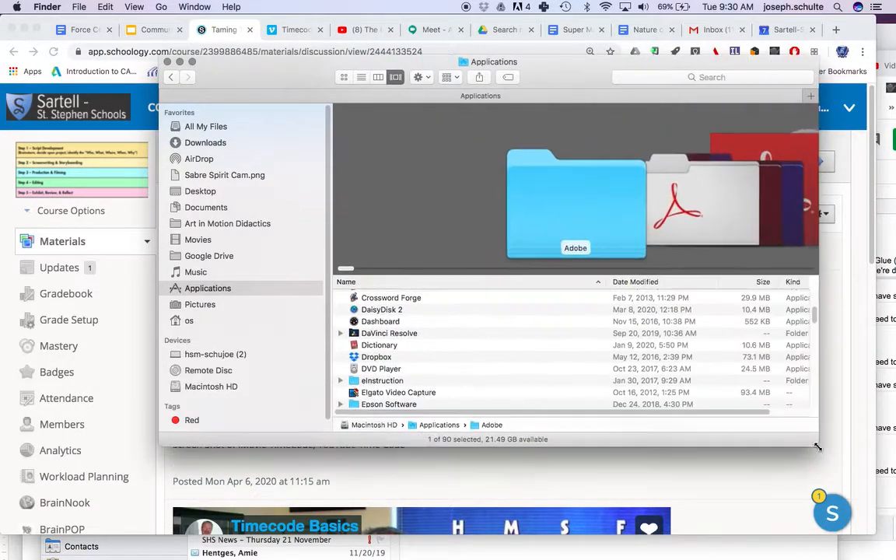
{"action": "scroll", "scroll_direction": "down", "scroll_amount": 3}
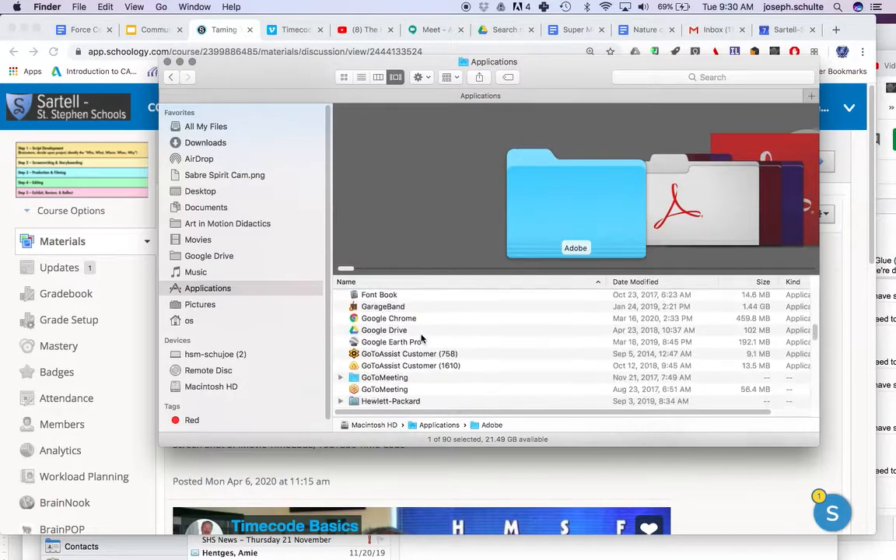
{"action": "scroll", "scroll_direction": "down", "scroll_amount": 3}
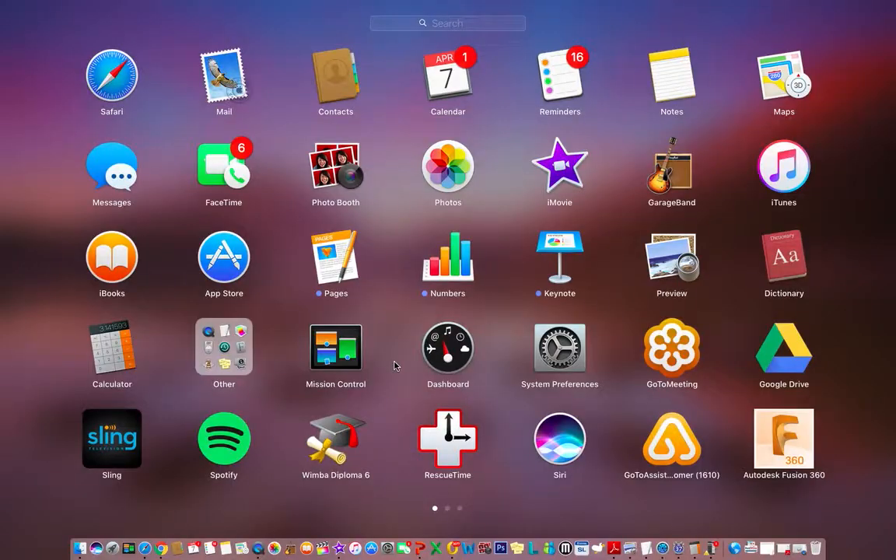
{"action": "mouse_move", "coordinate": [271, 313]}
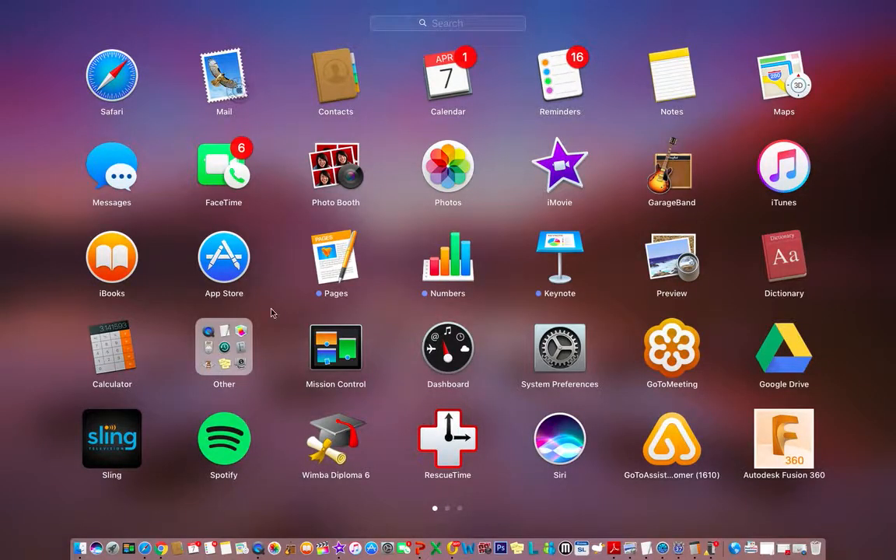
{"action": "mouse_move", "coordinate": [412, 324]}
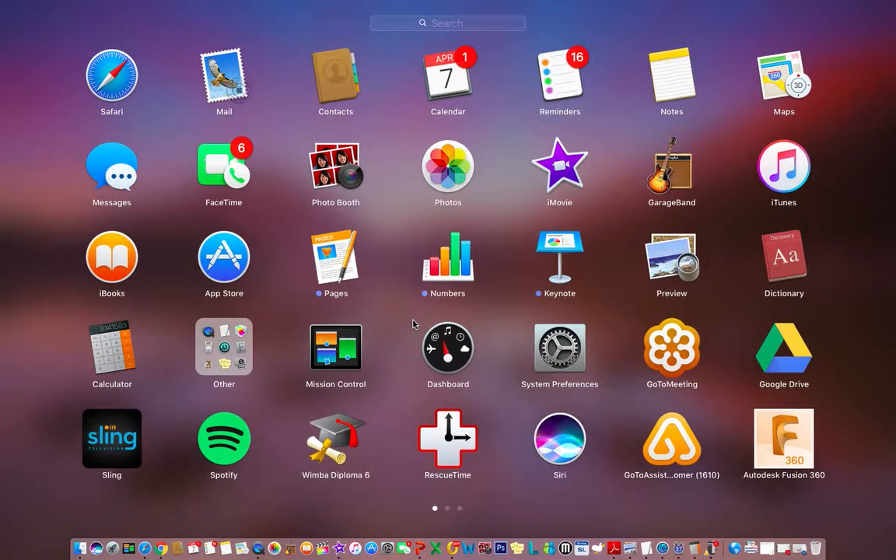
{"action": "mouse_move", "coordinate": [535, 206]}
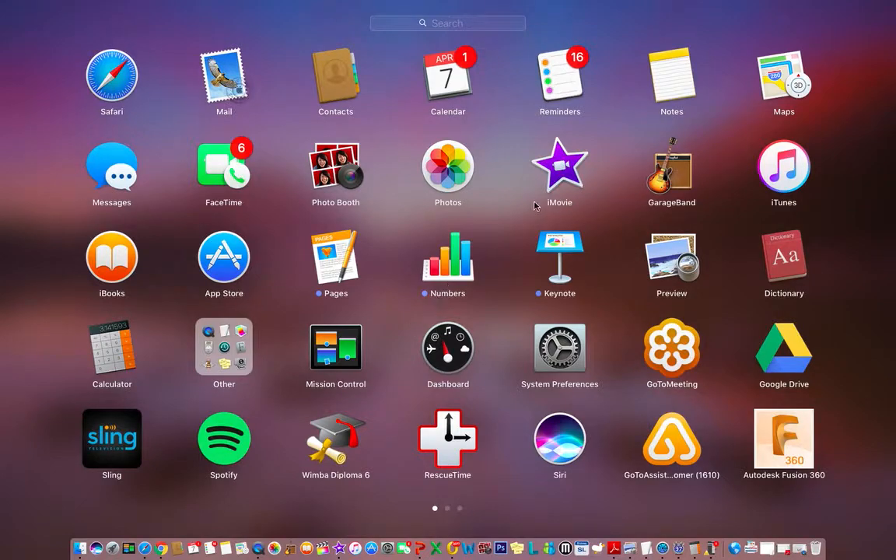
{"action": "mouse_move", "coordinate": [556, 165]}
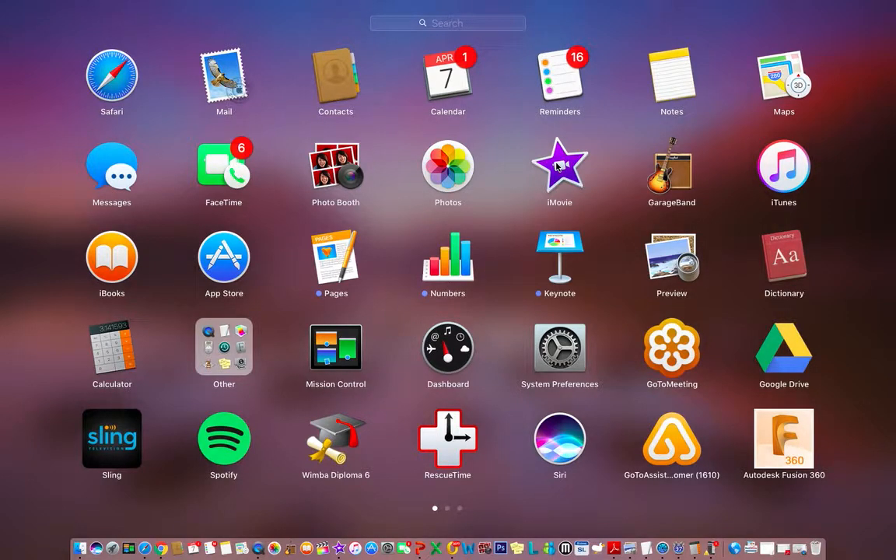
- Start iMovie from its Launchpad icon, opening the My Movie project
{"action": "left_click", "coordinate": [559, 165]}
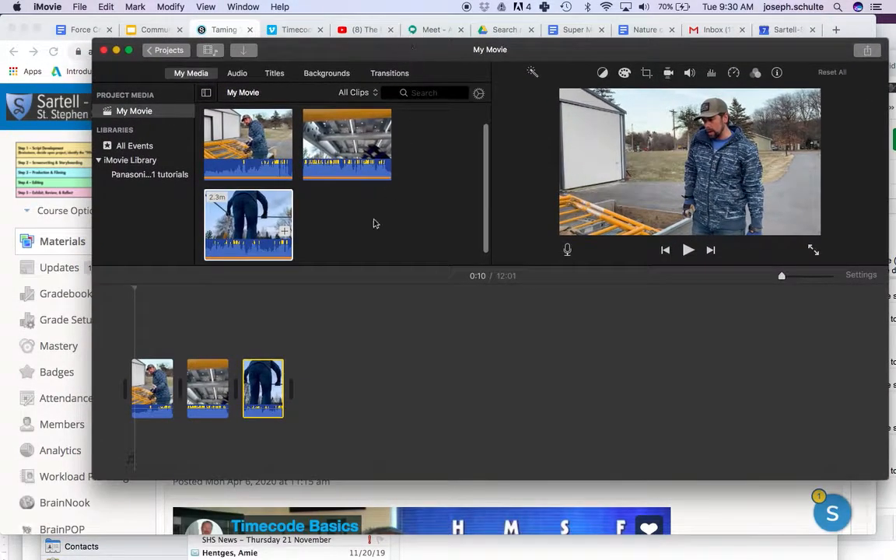
- Skim to a later point in the My Movie timeline and select the next clip
{"action": "left_click", "coordinate": [199, 333]}
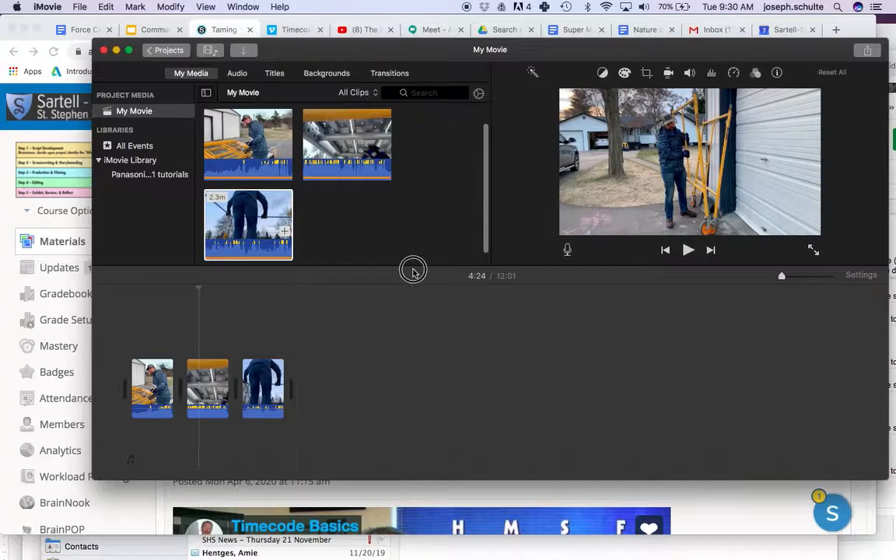
{"action": "left_click", "coordinate": [206, 389]}
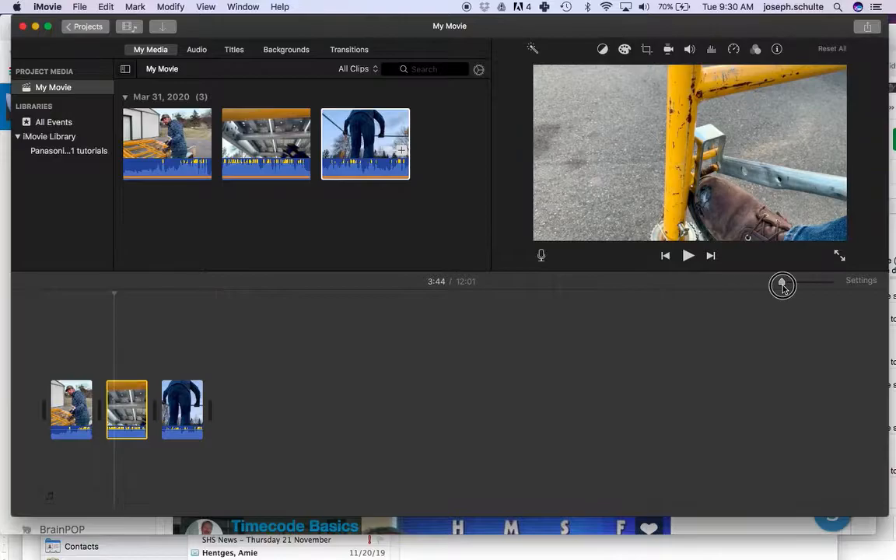
- Zoom the scaffolding clip to show its frames and place the playhead near 3:46
{"action": "left_click_drag", "start_coordinate": [783, 285], "coordinate": [797, 285]}
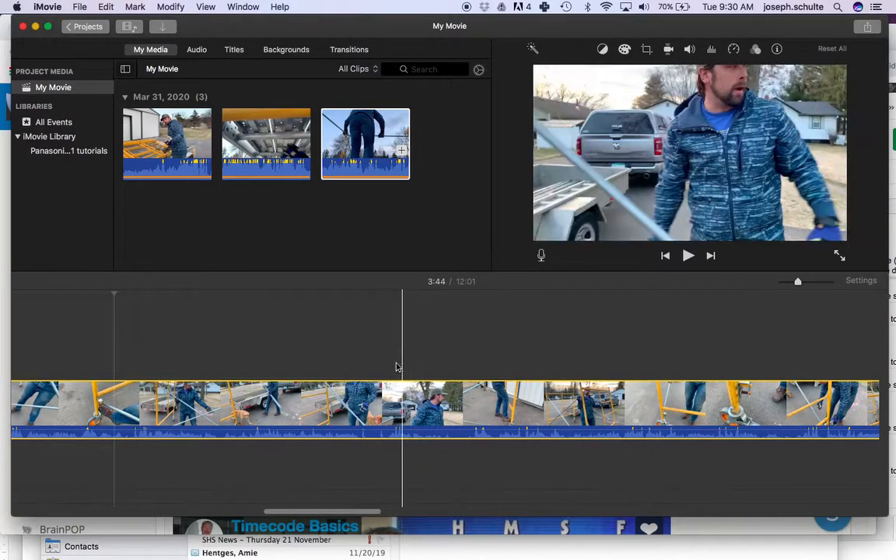
{"action": "left_click_drag", "start_coordinate": [797, 282], "coordinate": [786, 285]}
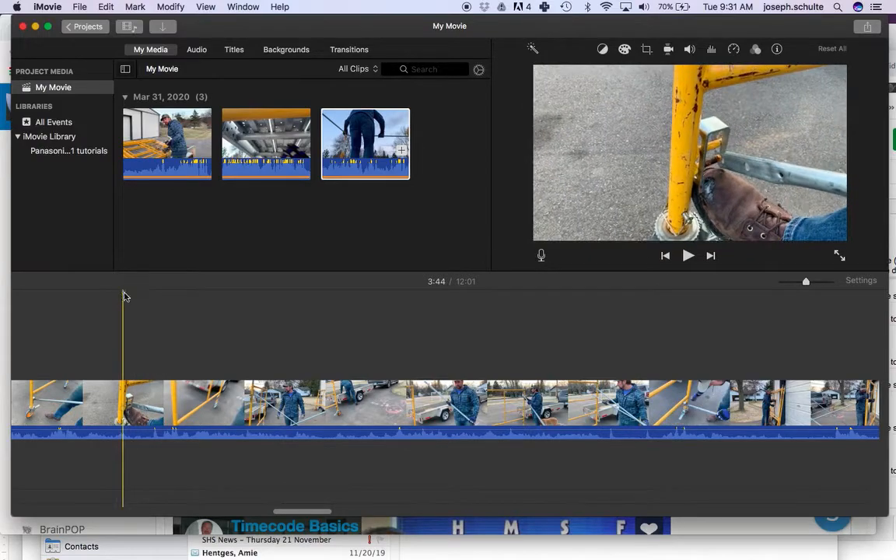
{"action": "mouse_move", "coordinate": [126, 301]}
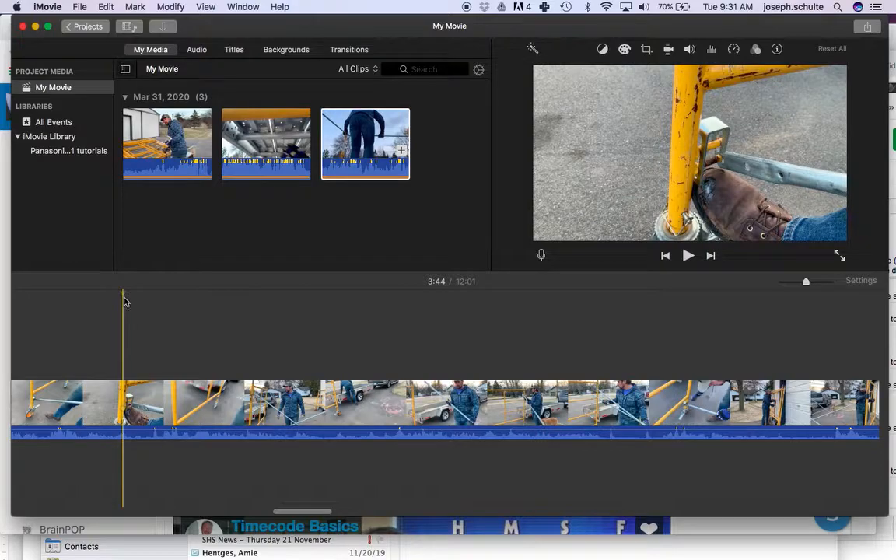
{"action": "left_click", "coordinate": [688, 256]}
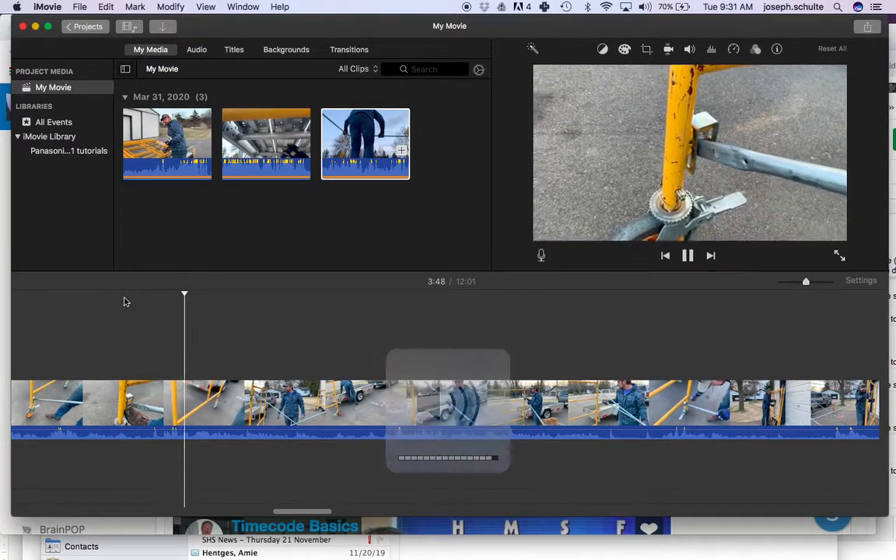
{"action": "left_click", "coordinate": [688, 255]}
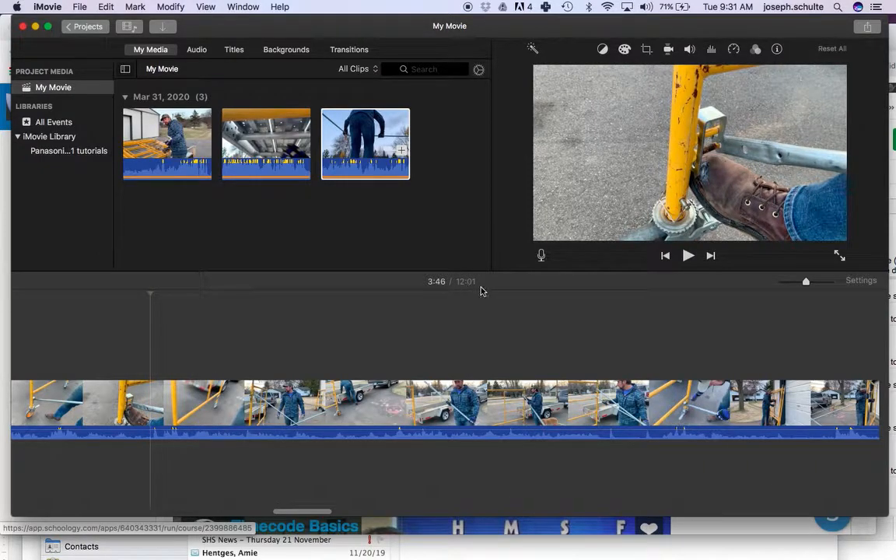
- Advance the playhead to 3:49, where the wheel lock lever is raised
{"action": "left_click", "coordinate": [387, 335]}
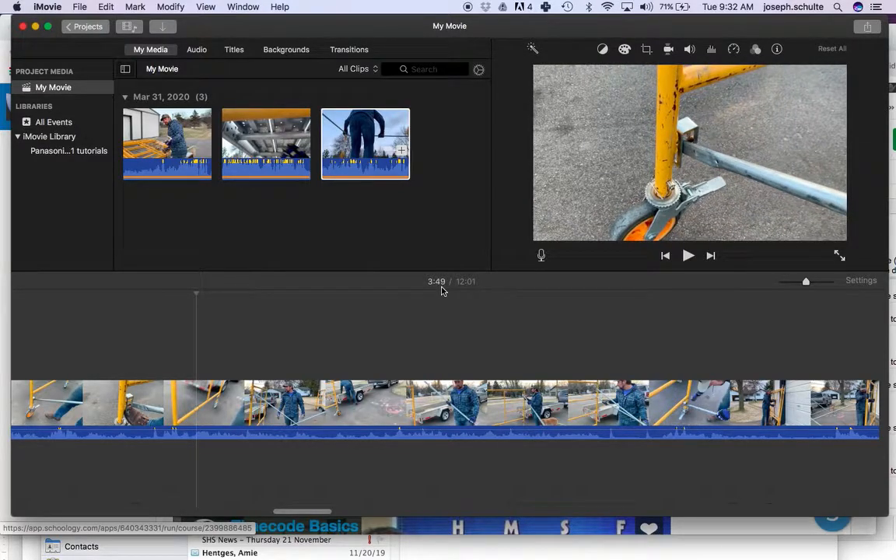
{"action": "mouse_move", "coordinate": [440, 291]}
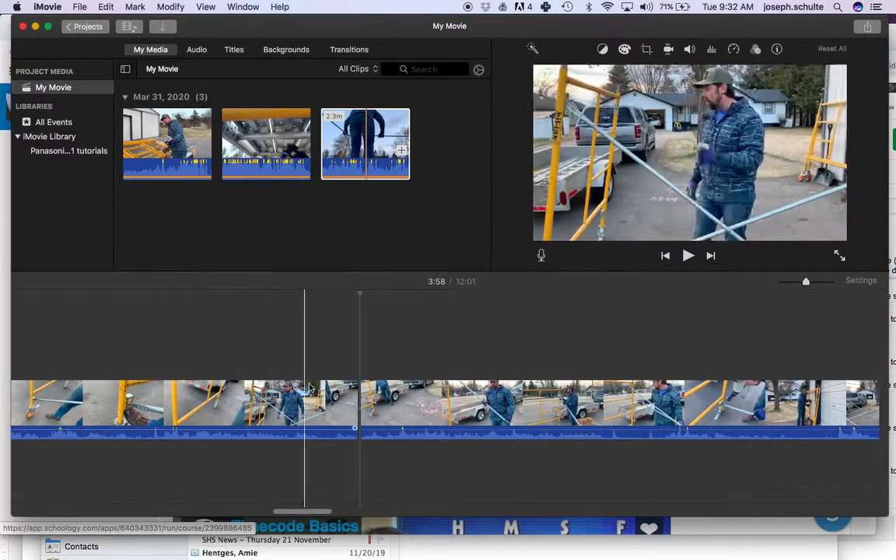
- Select the scaffolding clip and place the playhead at 3:47, the wheel-lock moment
{"action": "left_click", "coordinate": [364, 409]}
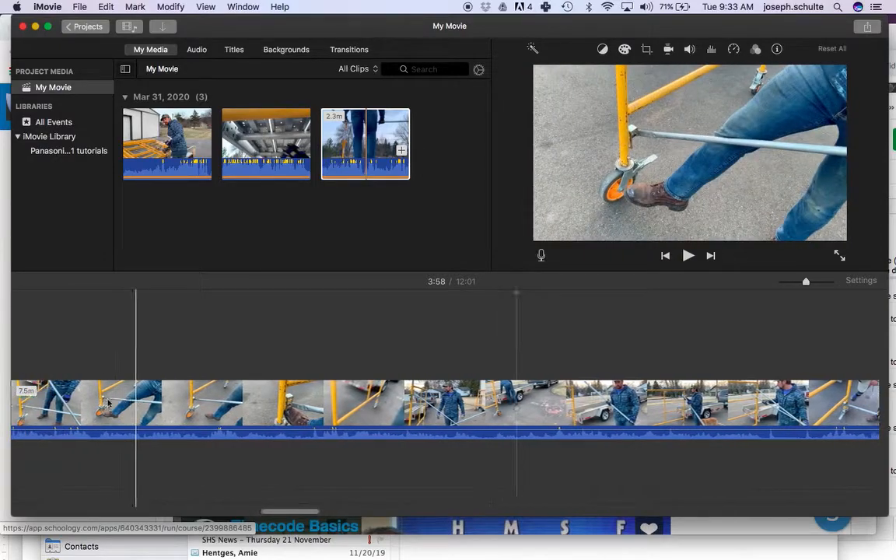
{"action": "left_click", "coordinate": [88, 373]}
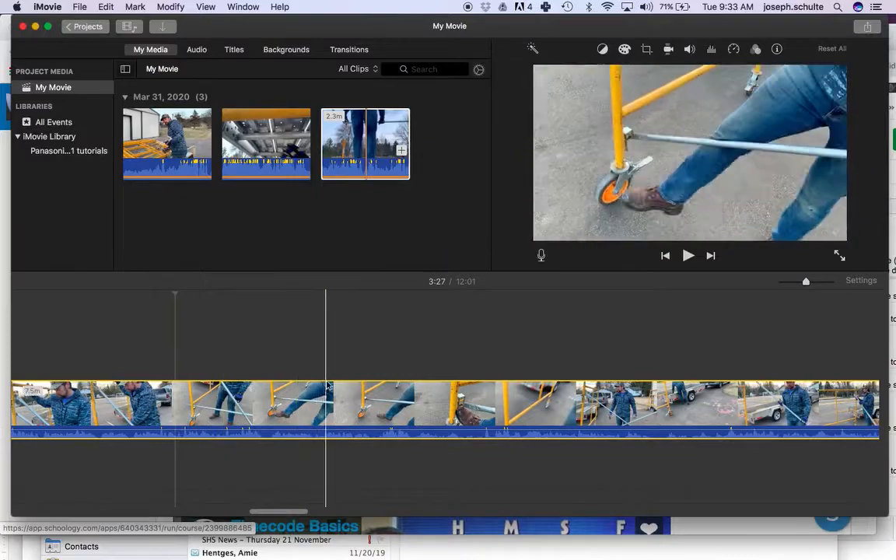
{"action": "left_click", "coordinate": [688, 255]}
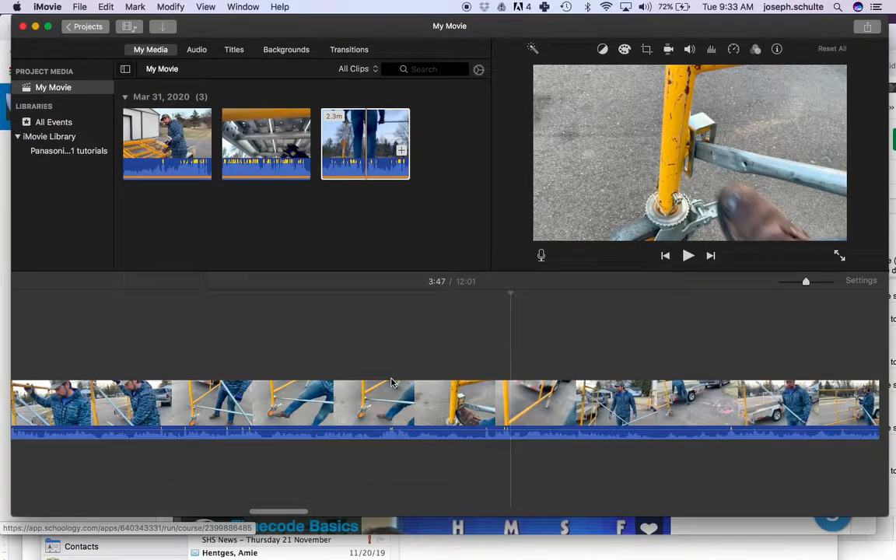
{"action": "left_click", "coordinate": [501, 404]}
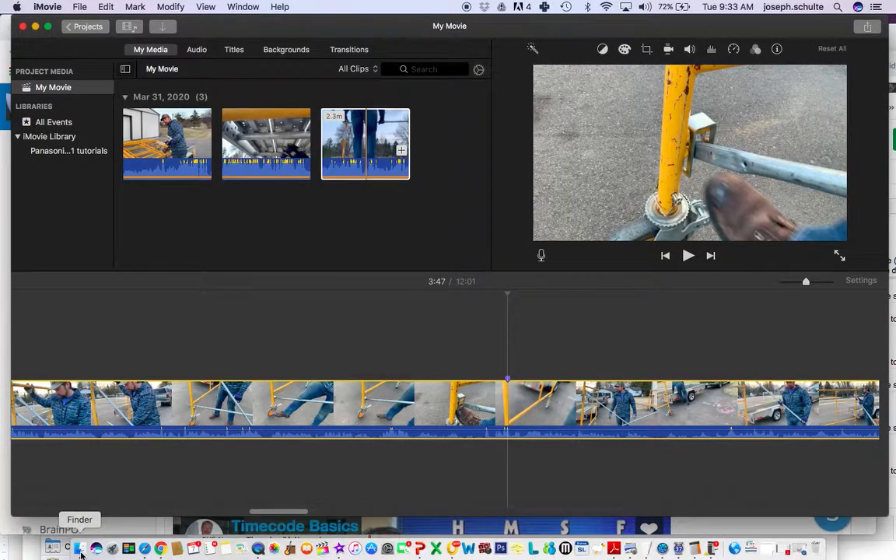
- Browse Finder's Movies folder and open Cropping - Carly.mp4 in QuickTime Player
{"action": "left_click", "coordinate": [80, 549]}
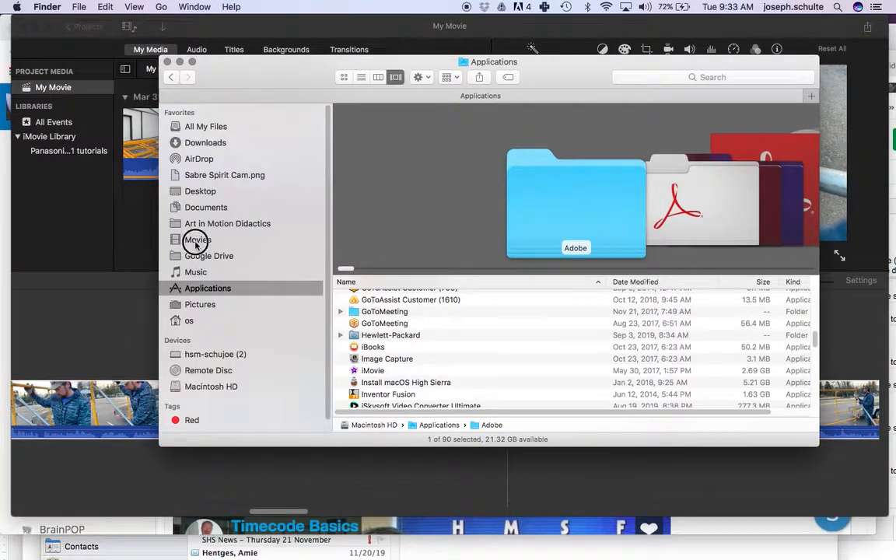
{"action": "left_click", "coordinate": [197, 240]}
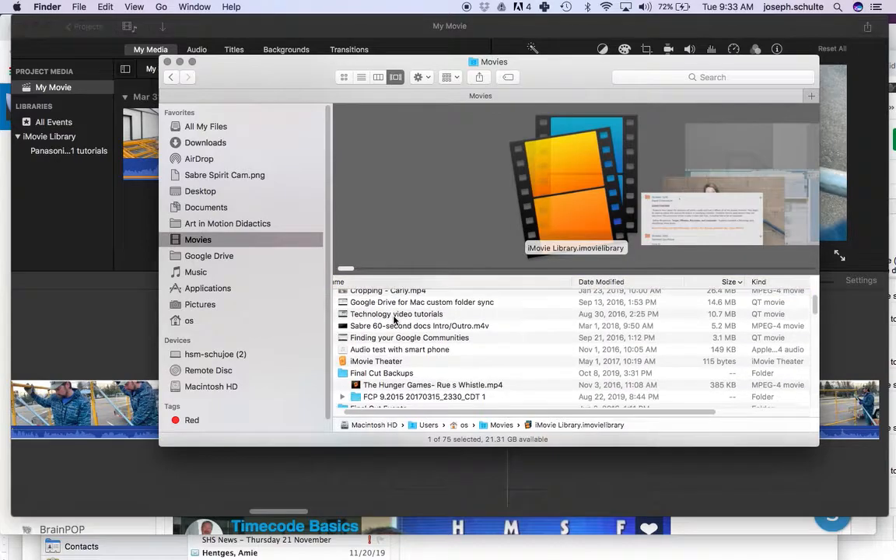
{"action": "left_click", "coordinate": [397, 309]}
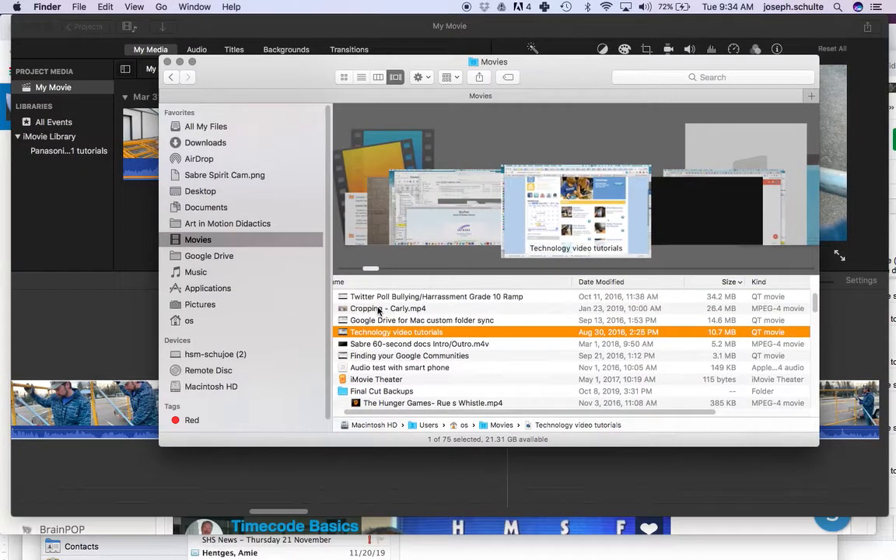
{"action": "left_click", "coordinate": [388, 308]}
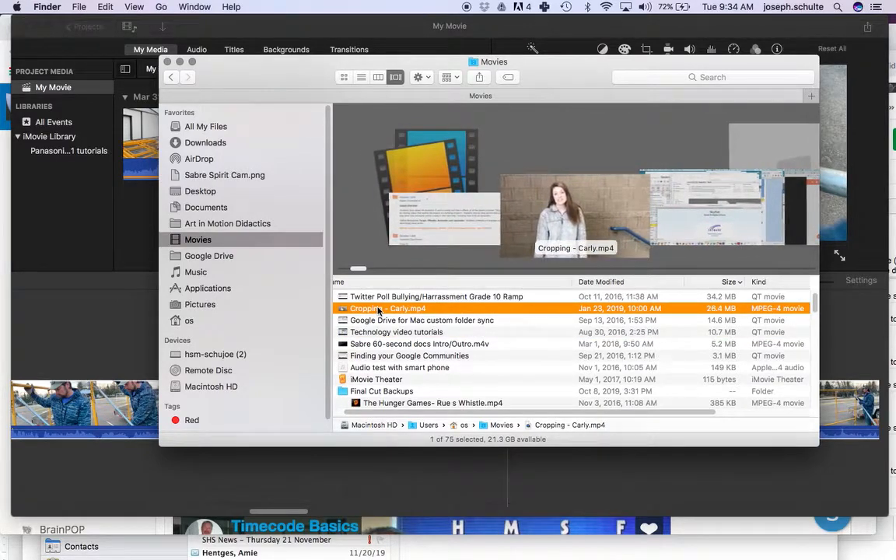
{"action": "double_click", "coordinate": [388, 308]}
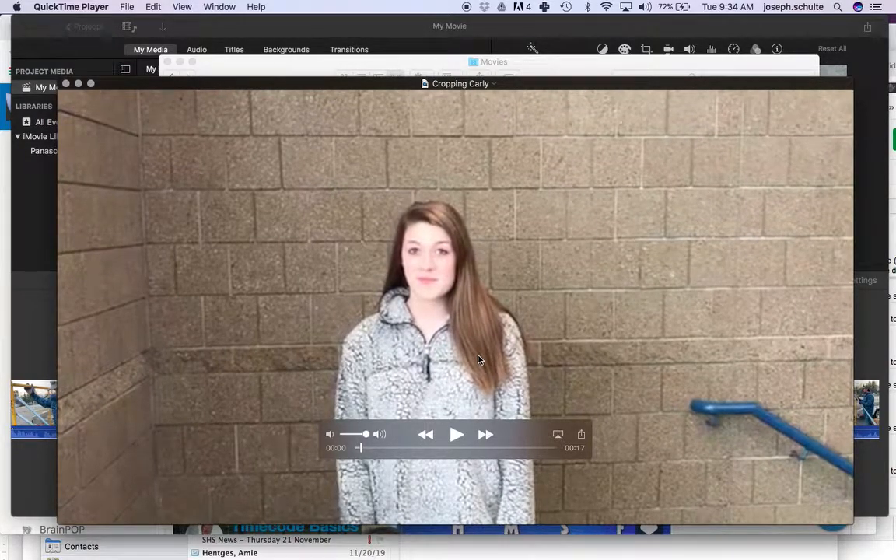
- Play the Carly clip to about 11 seconds, then close the video window
{"action": "left_click", "coordinate": [457, 435]}
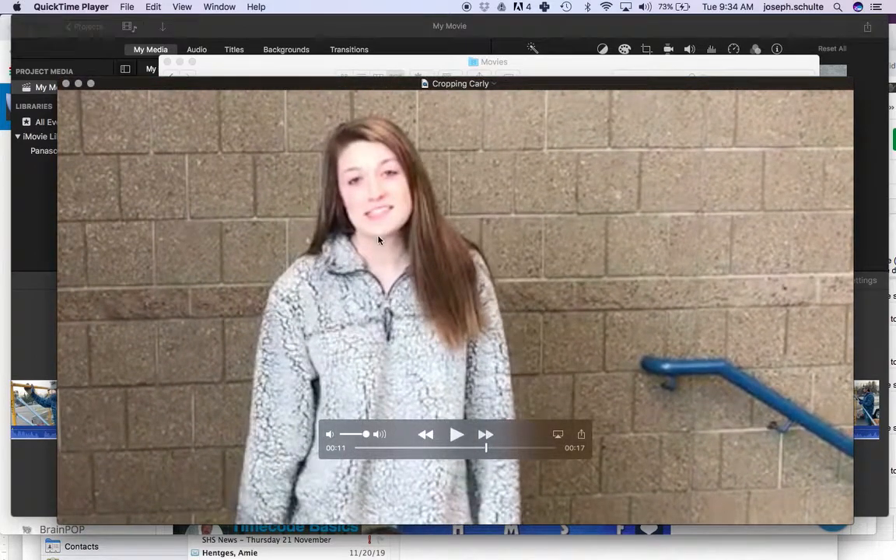
{"action": "left_click", "coordinate": [457, 434]}
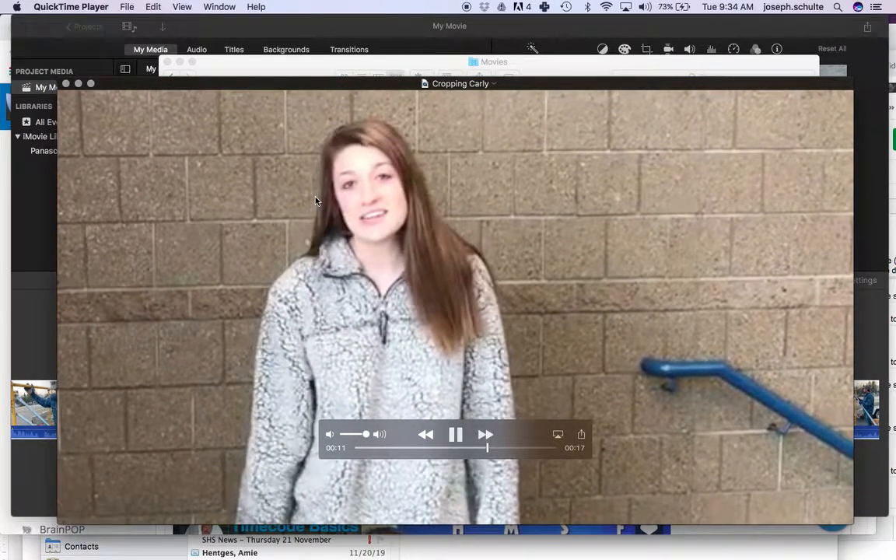
{"action": "left_click", "coordinate": [456, 434]}
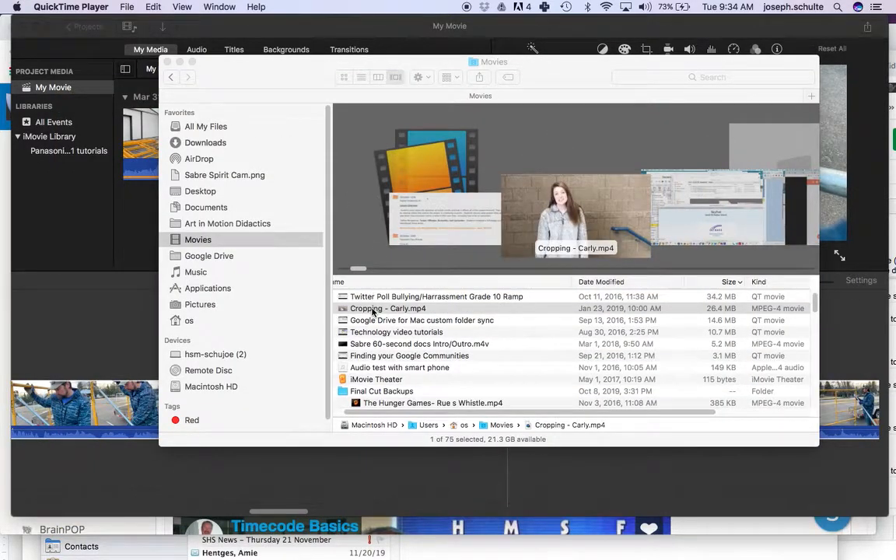
- Select Cropping - Carly.mp4 and show its info: 1280×720, 17 seconds, H.264
{"action": "left_click", "coordinate": [388, 308]}
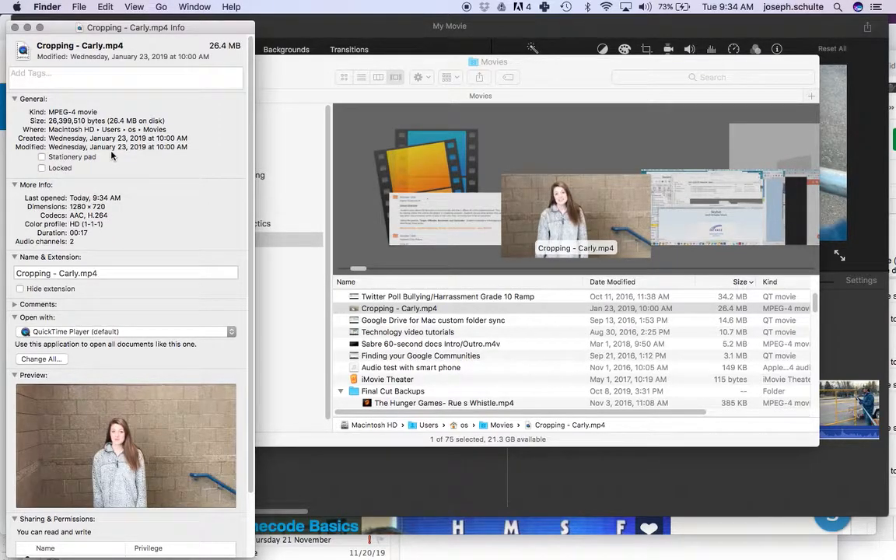
{"action": "mouse_move", "coordinate": [123, 230]}
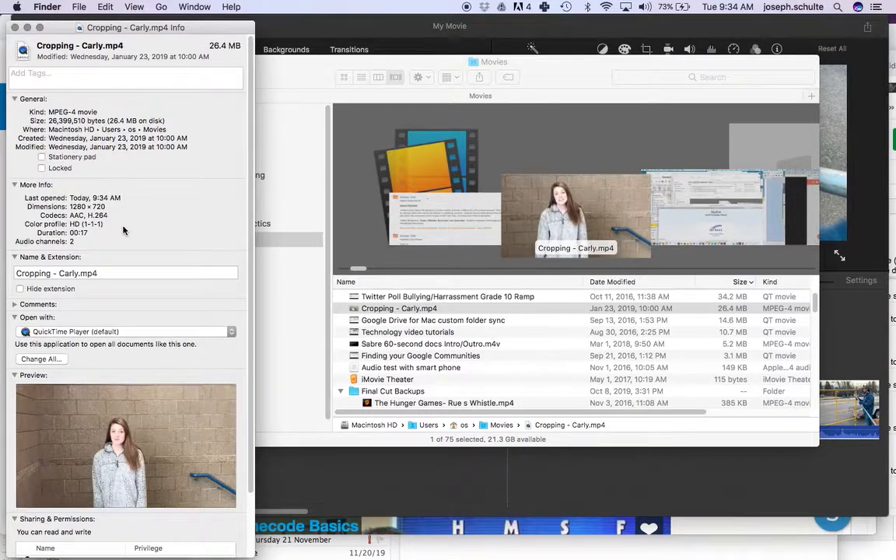